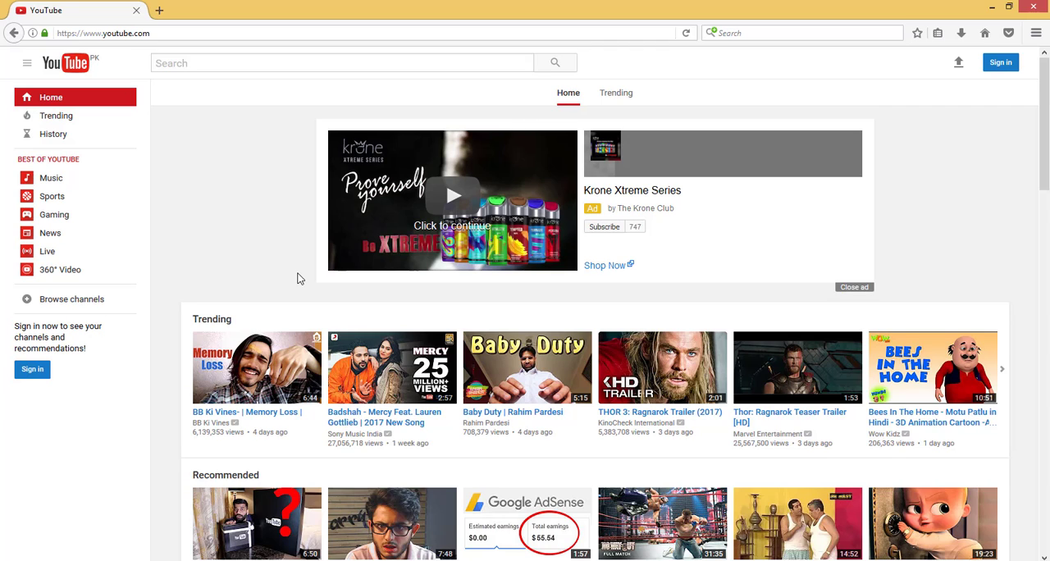
pyautogui.moveTo(1000, 62)
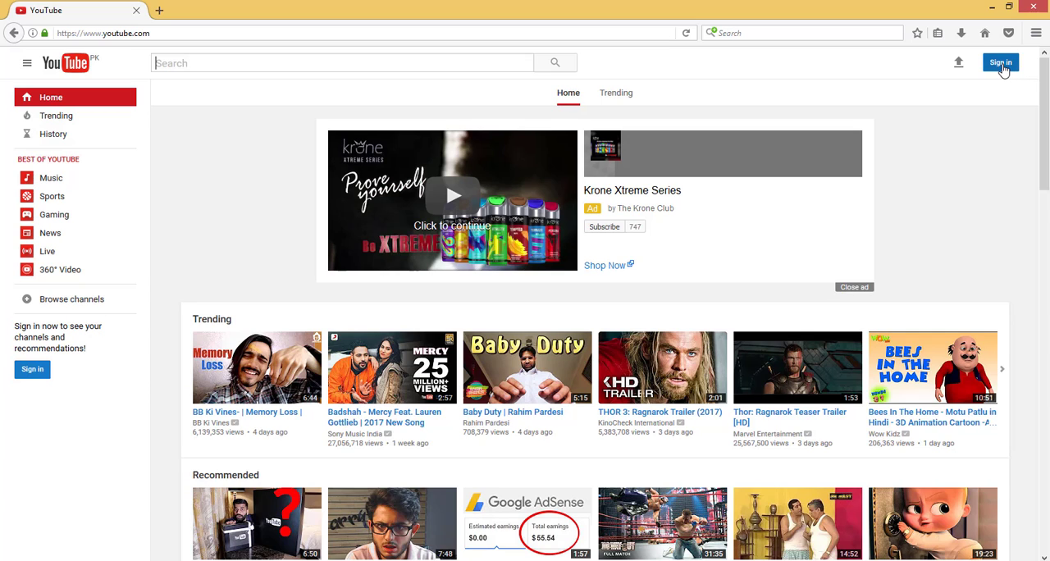
# - Start YouTube sign-in from the top-right Sign in button
pyautogui.click(999, 63)
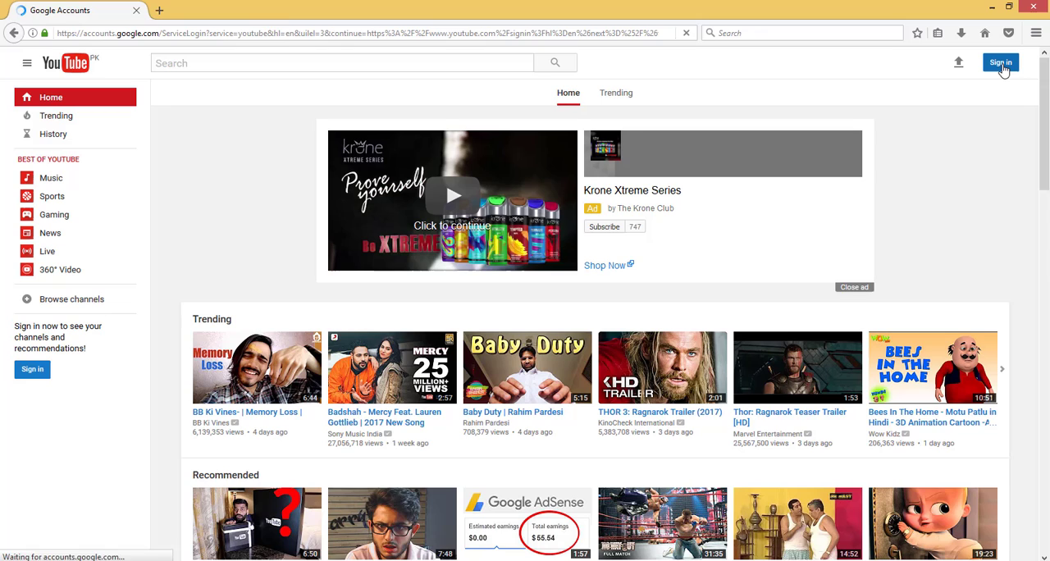
# - Sign in with the saved Play FootBall account and its password
pyautogui.click(1000, 63)
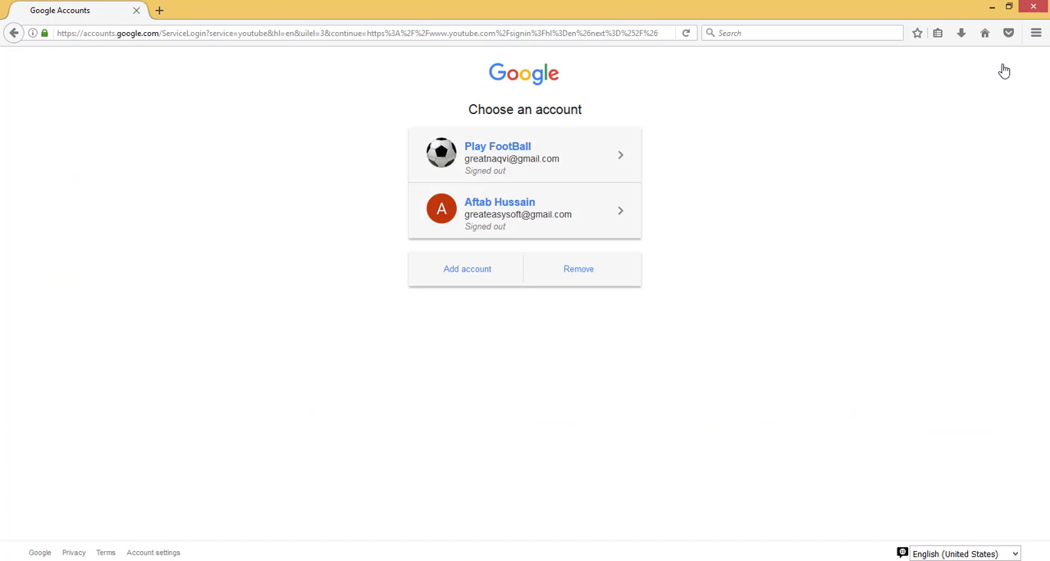
pyautogui.moveTo(519, 163)
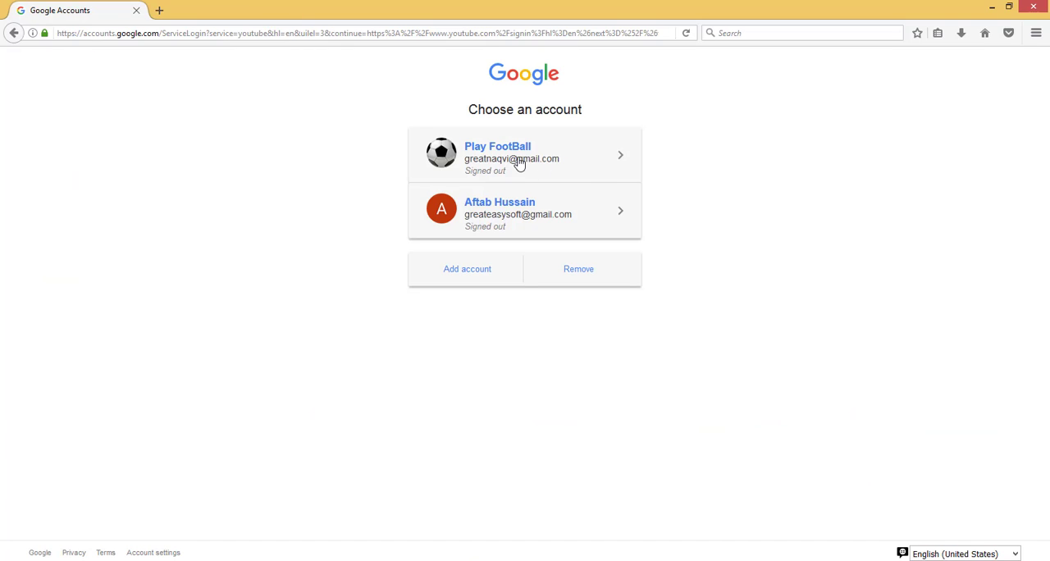
pyautogui.click(524, 154)
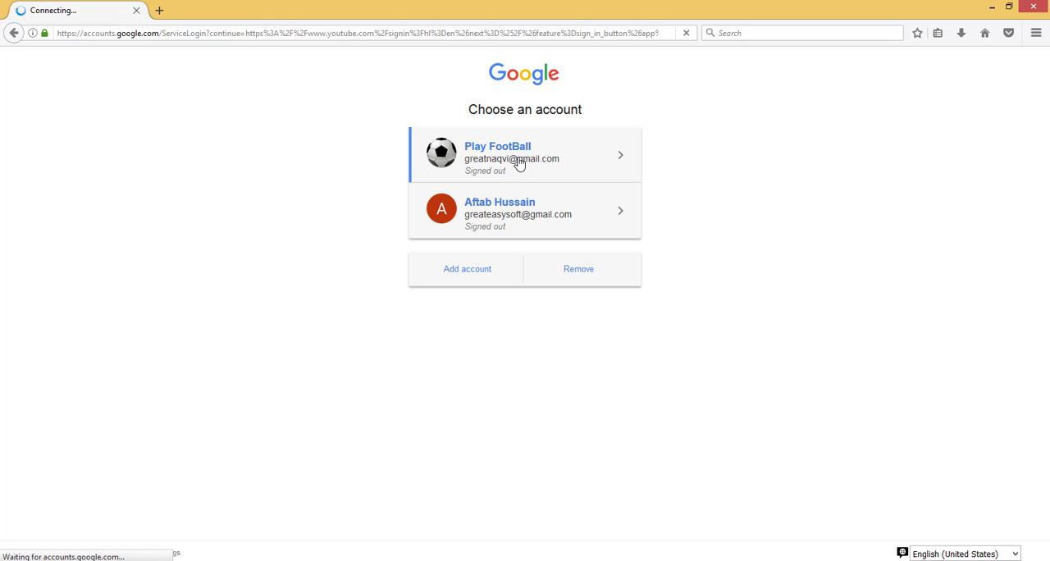
pyautogui.click(523, 155)
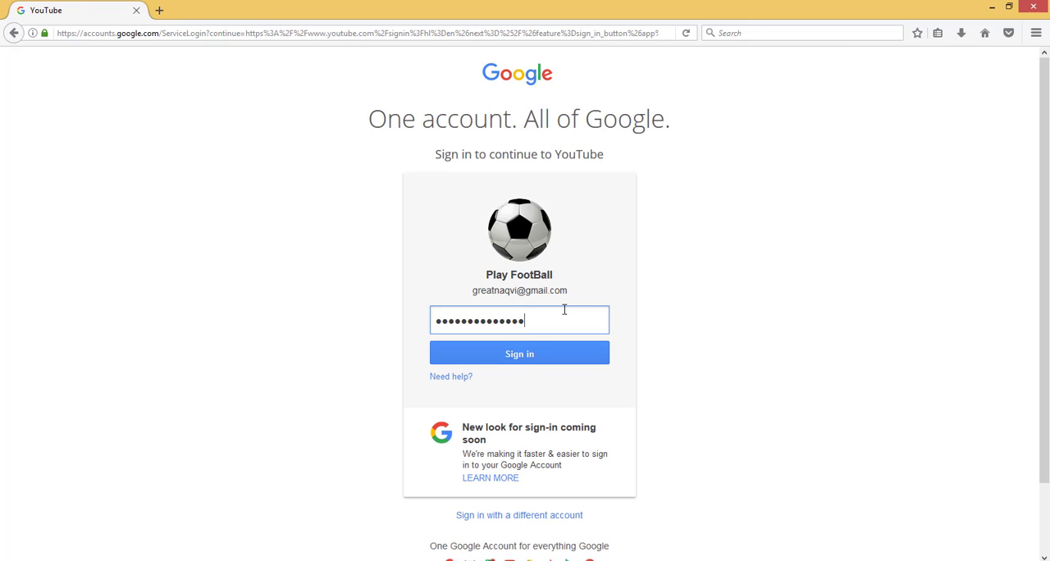
pyautogui.press('backspace')
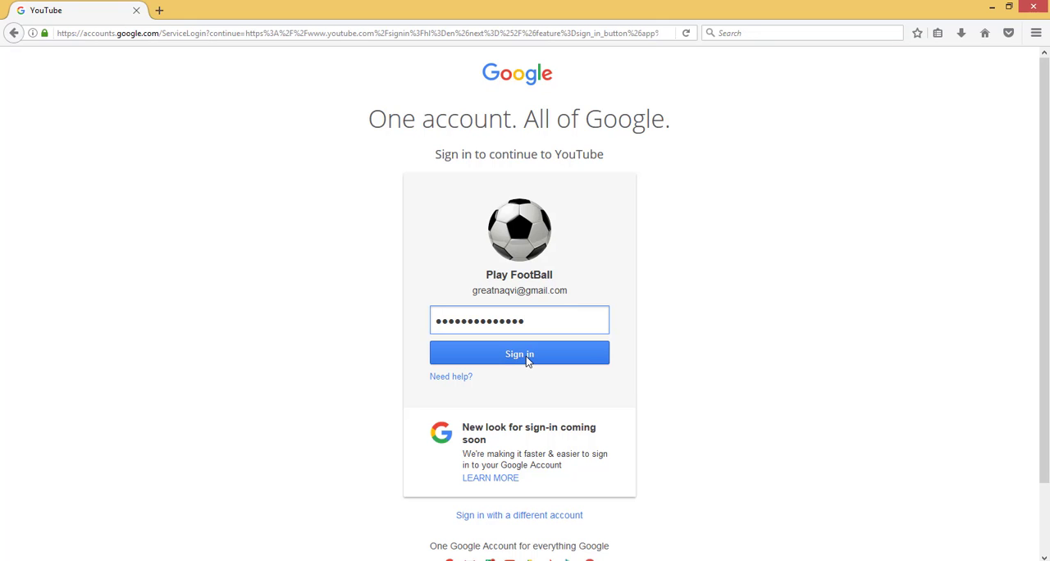
pyautogui.click(519, 353)
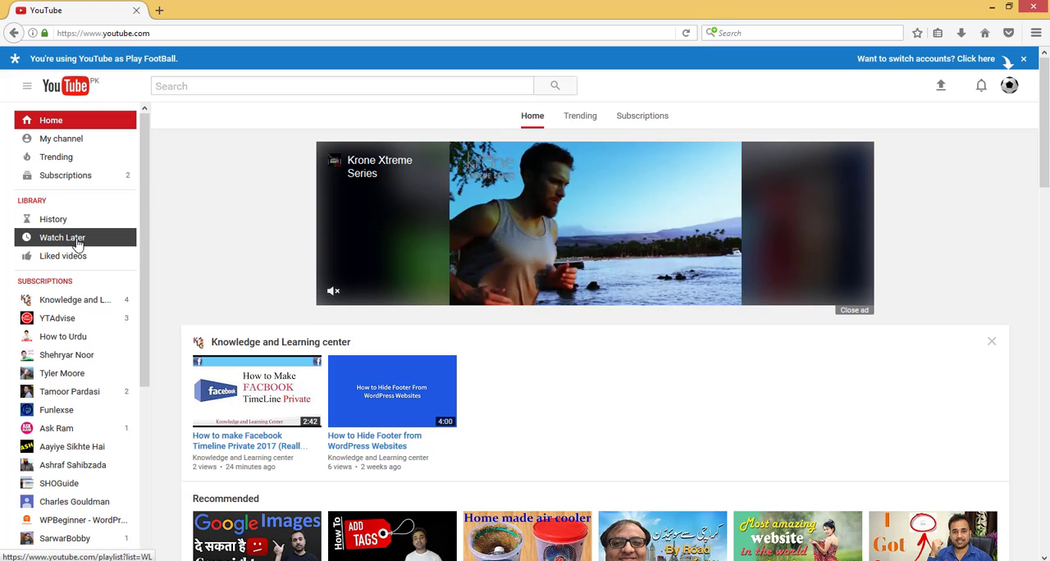
# - Toggle the sidebar guide and go to History under Library
pyautogui.click(27, 85)
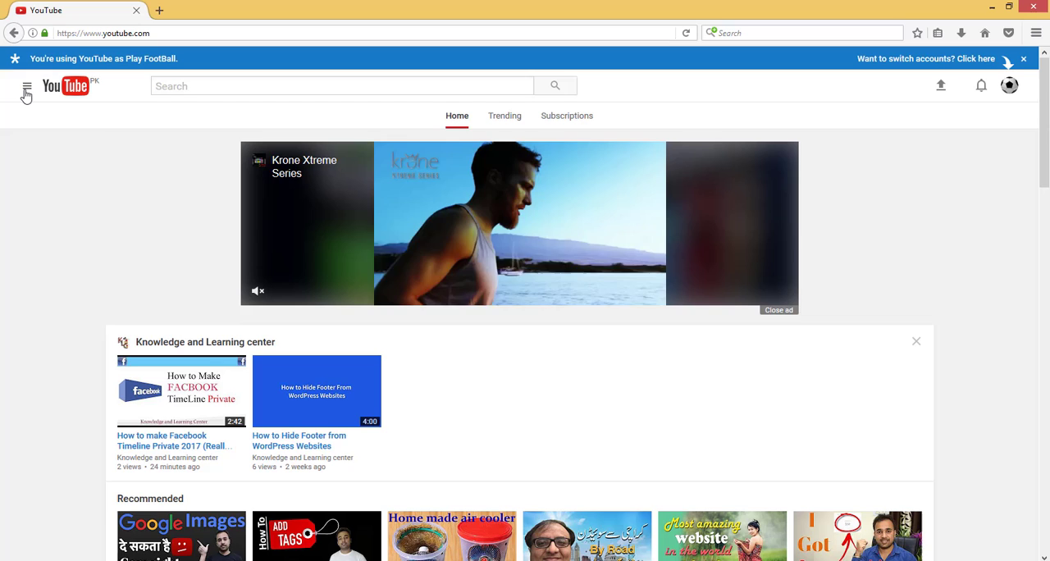
pyautogui.click(26, 85)
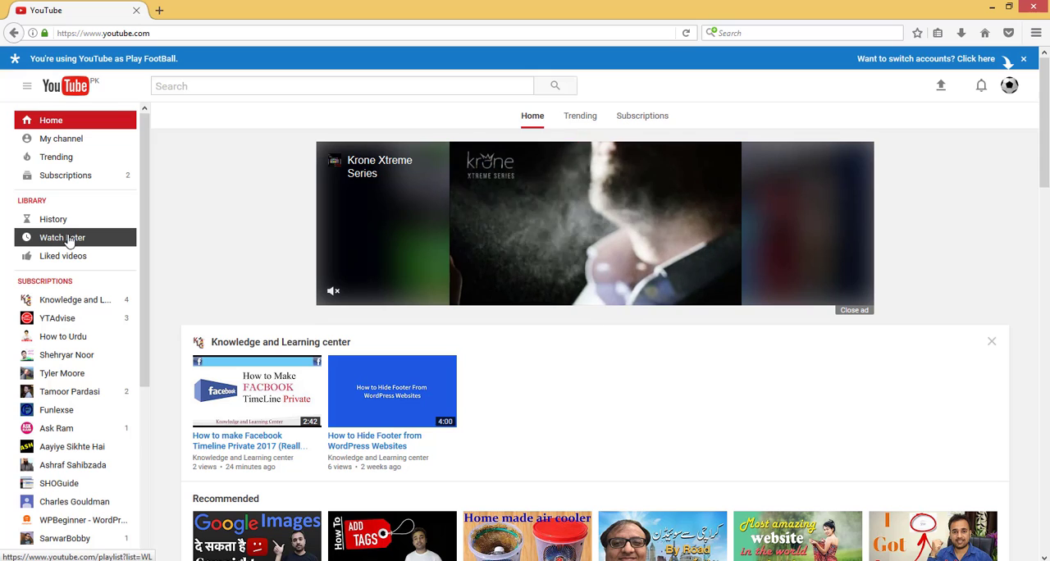
pyautogui.click(53, 219)
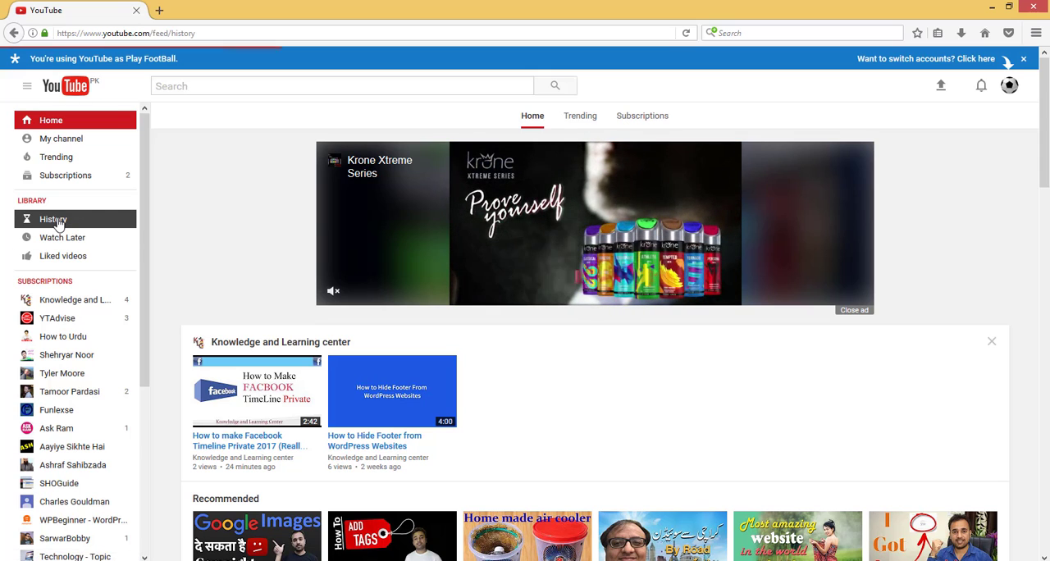
pyautogui.click(53, 219)
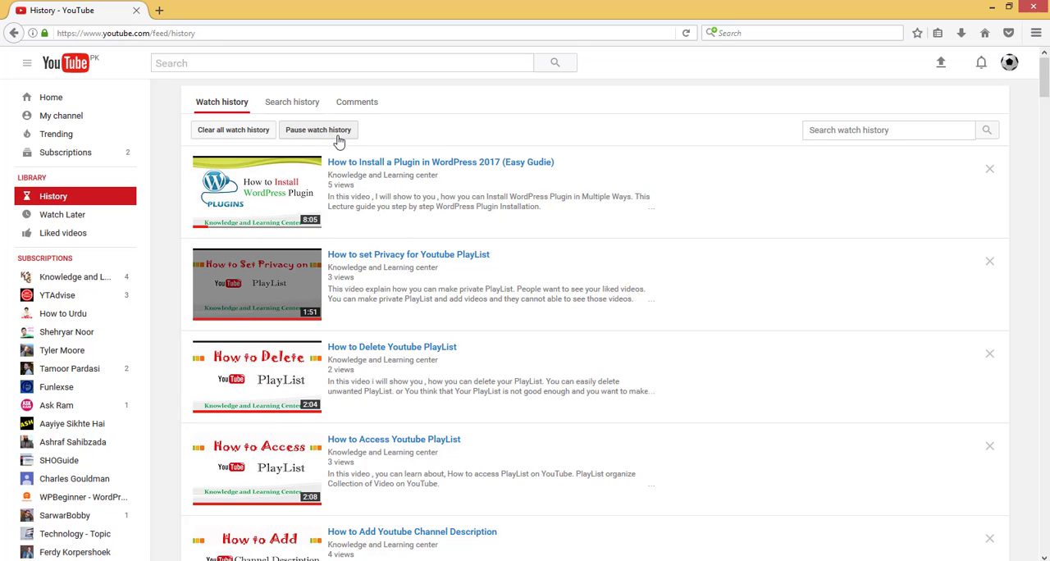
pyautogui.moveTo(208, 138)
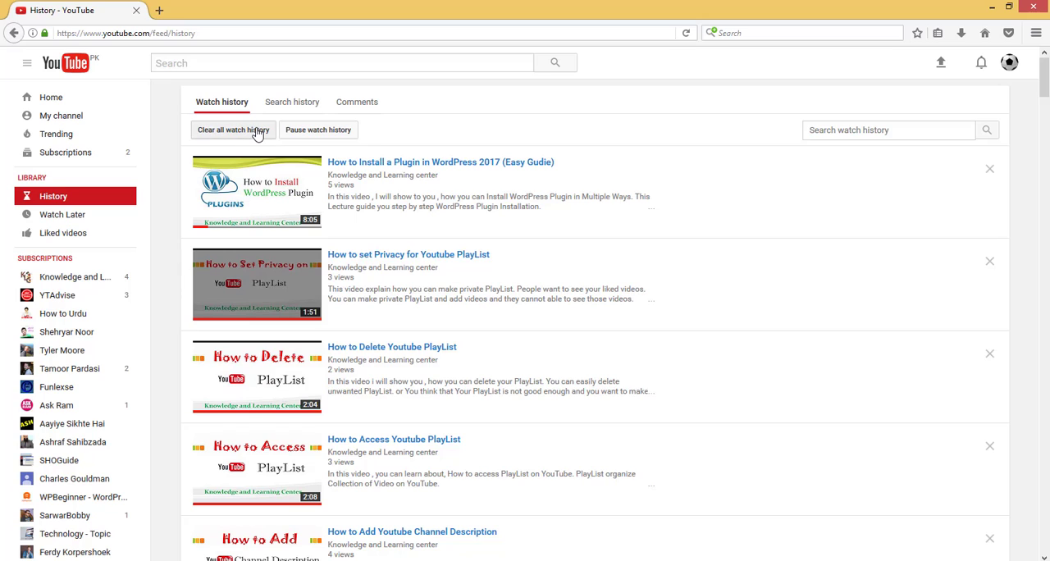
pyautogui.moveTo(318, 129)
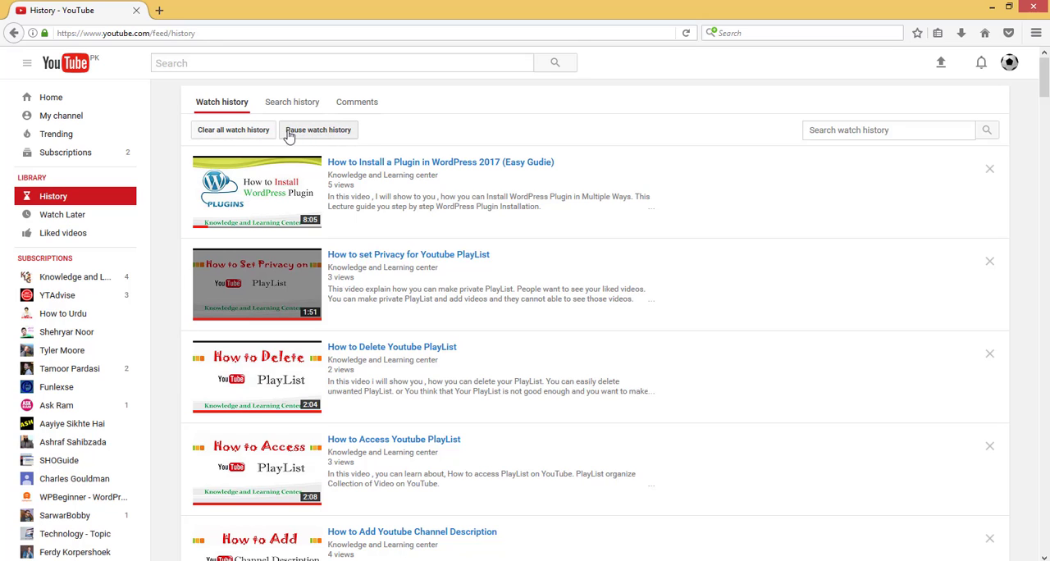
pyautogui.moveTo(371, 136)
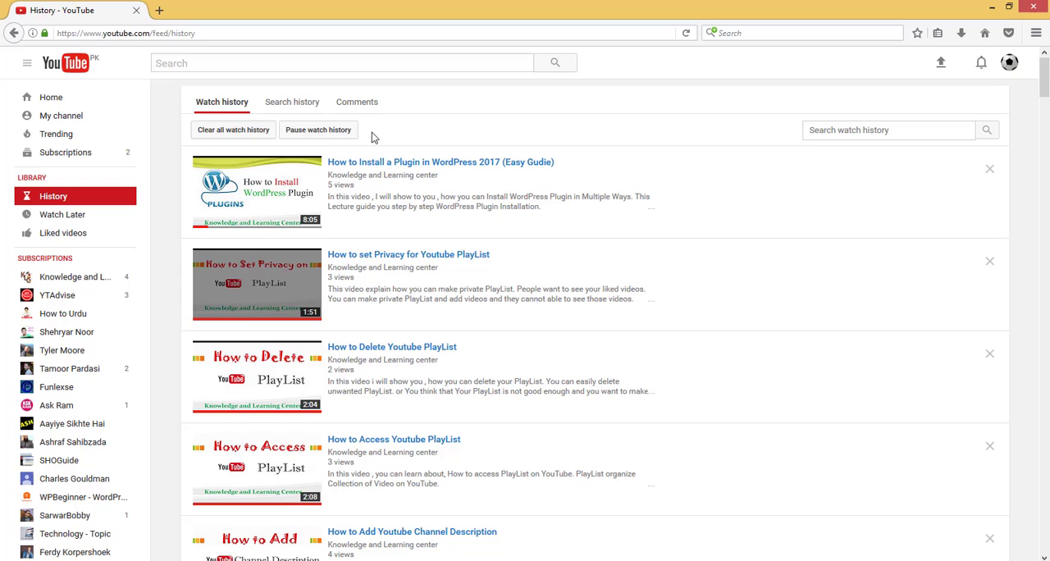
pyautogui.moveTo(318, 129)
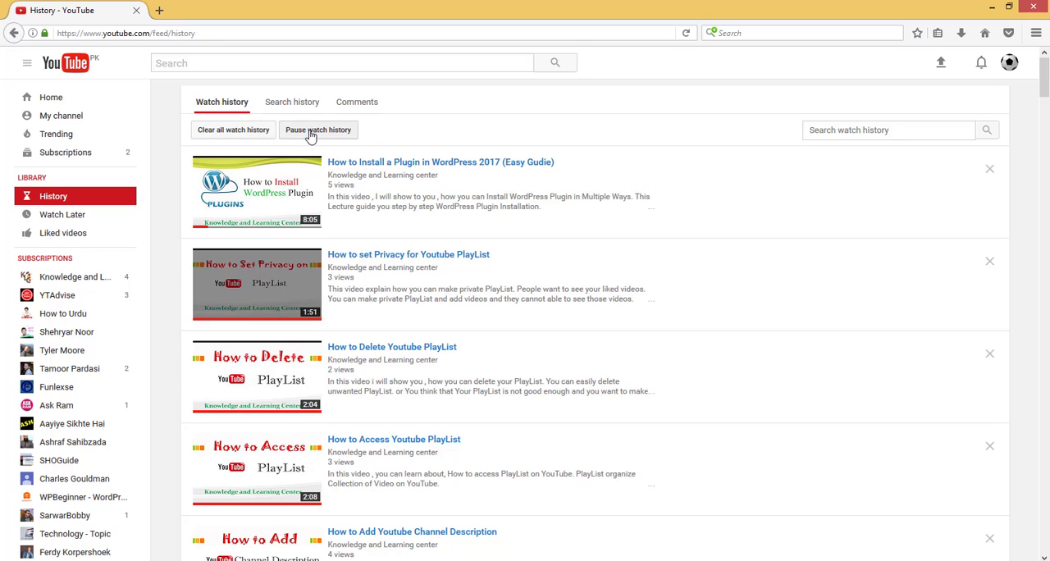
# - Pause watch history on the History page
pyautogui.click(318, 130)
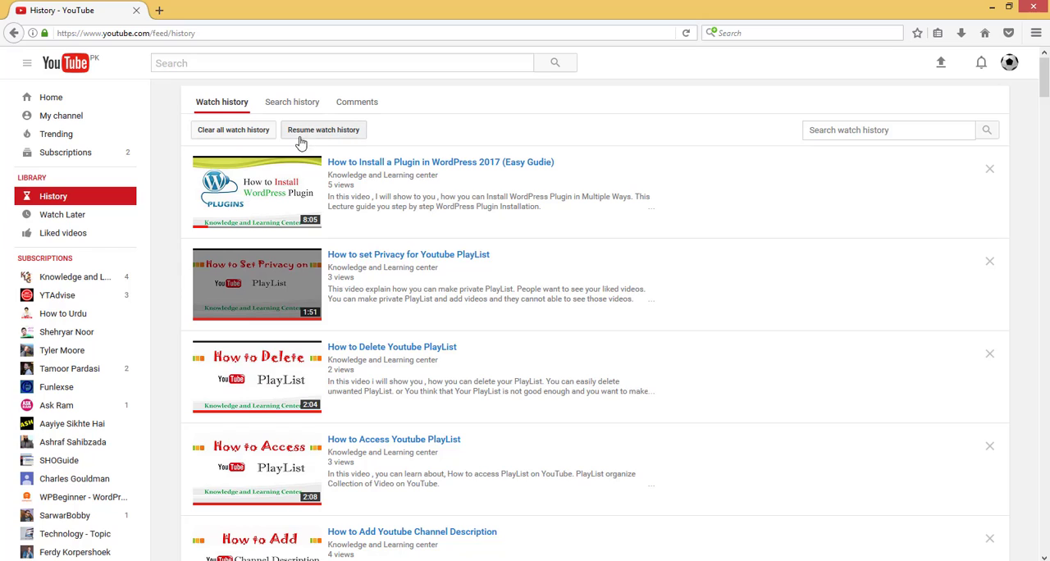
pyautogui.moveTo(379, 144)
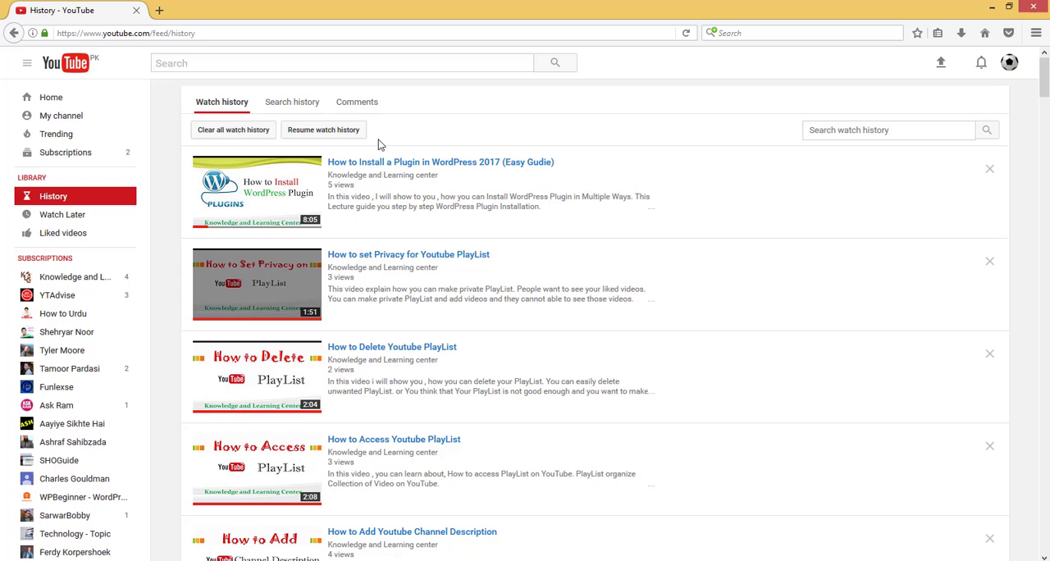
pyautogui.moveTo(243, 168)
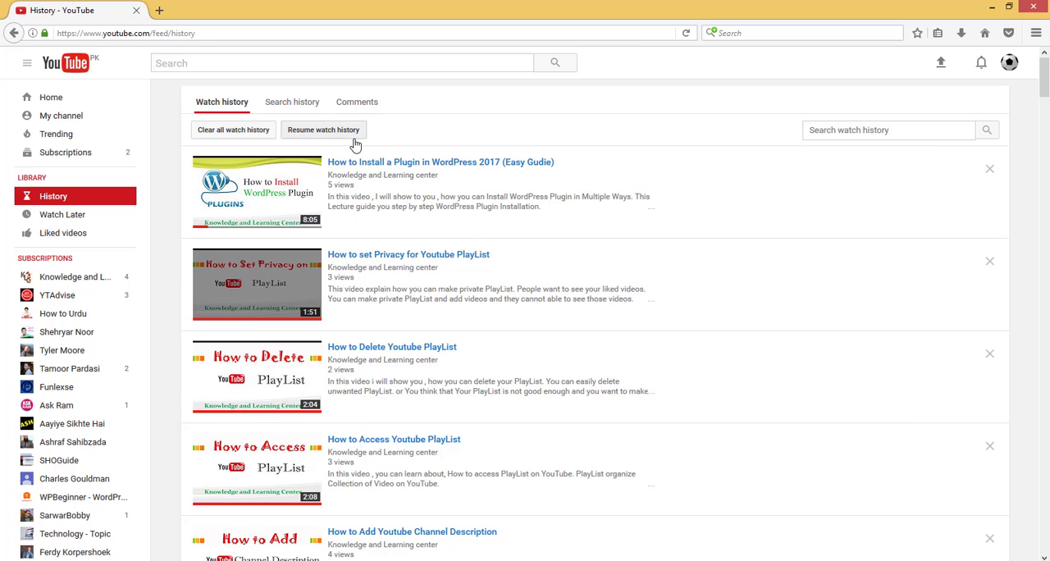
pyautogui.moveTo(612, 264)
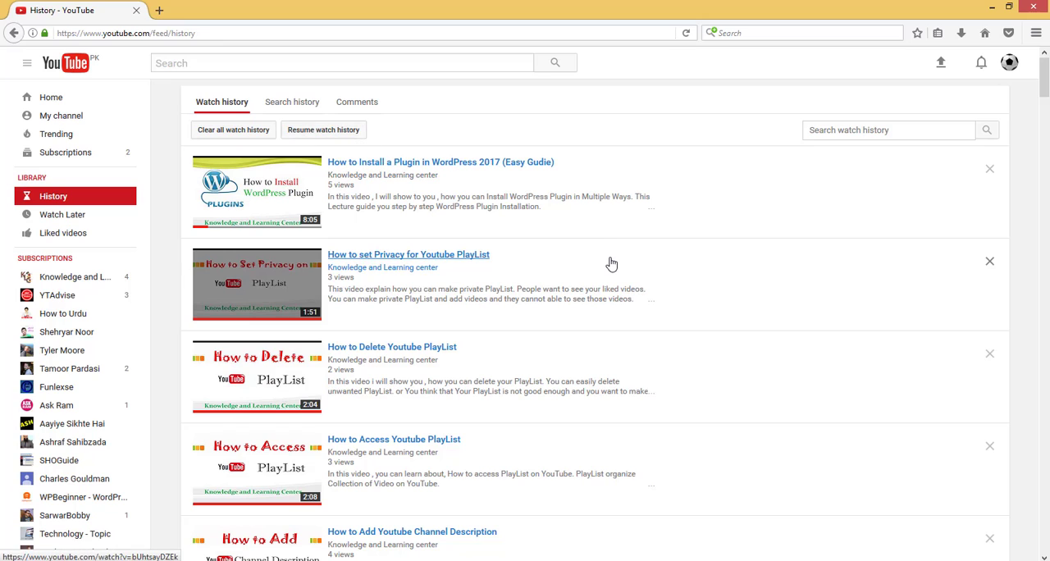